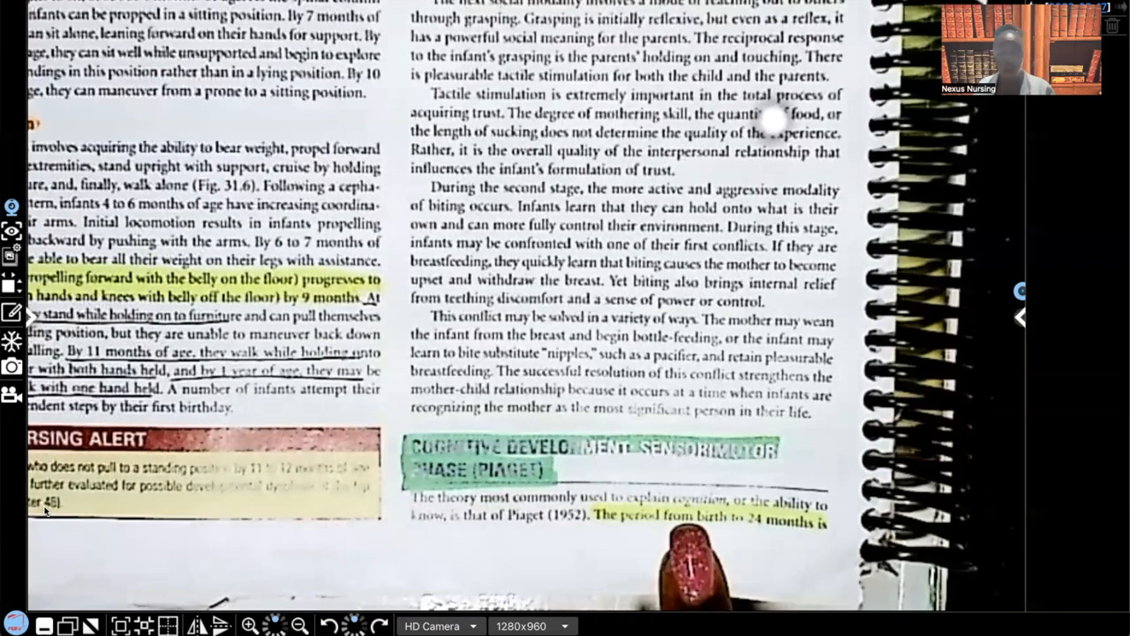
scroll(down, 3)
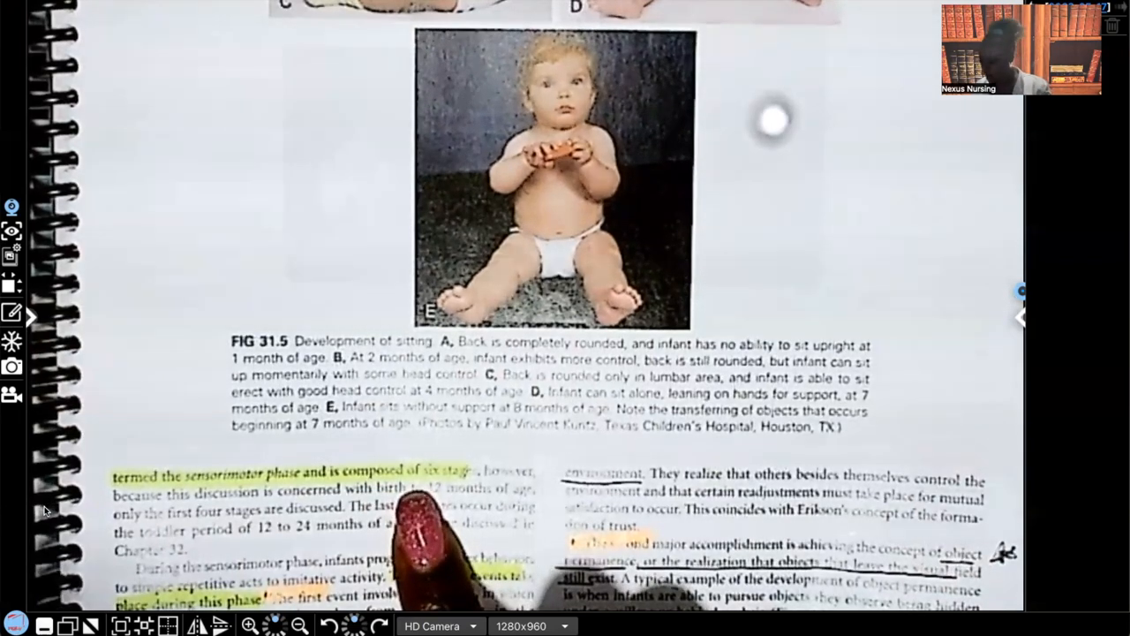
scroll(down, 3)
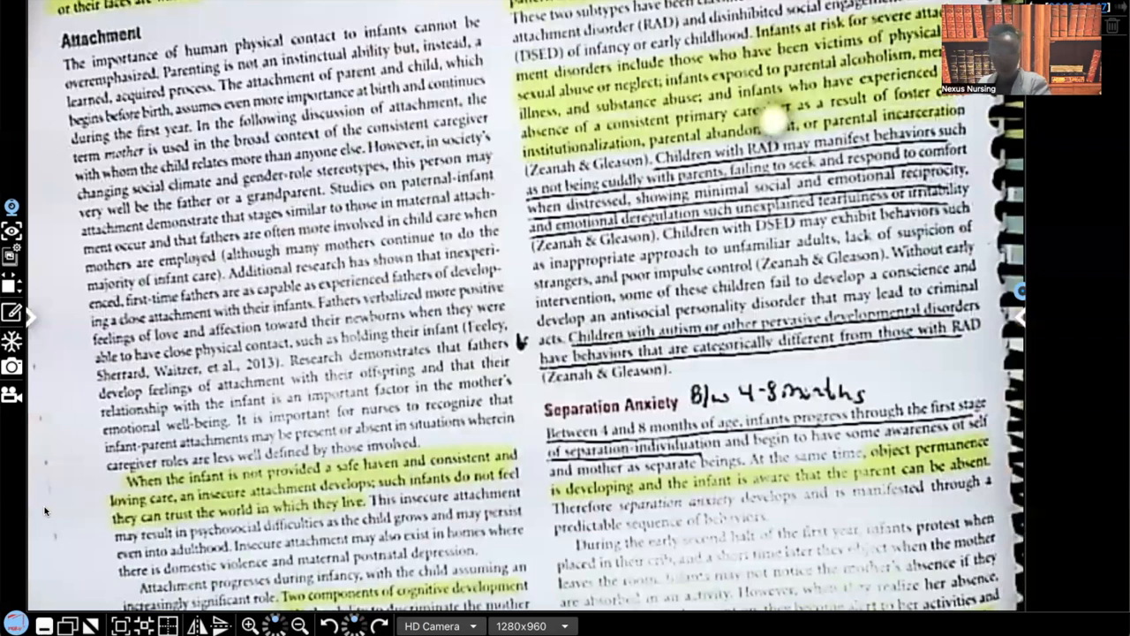
scroll(down, 3)
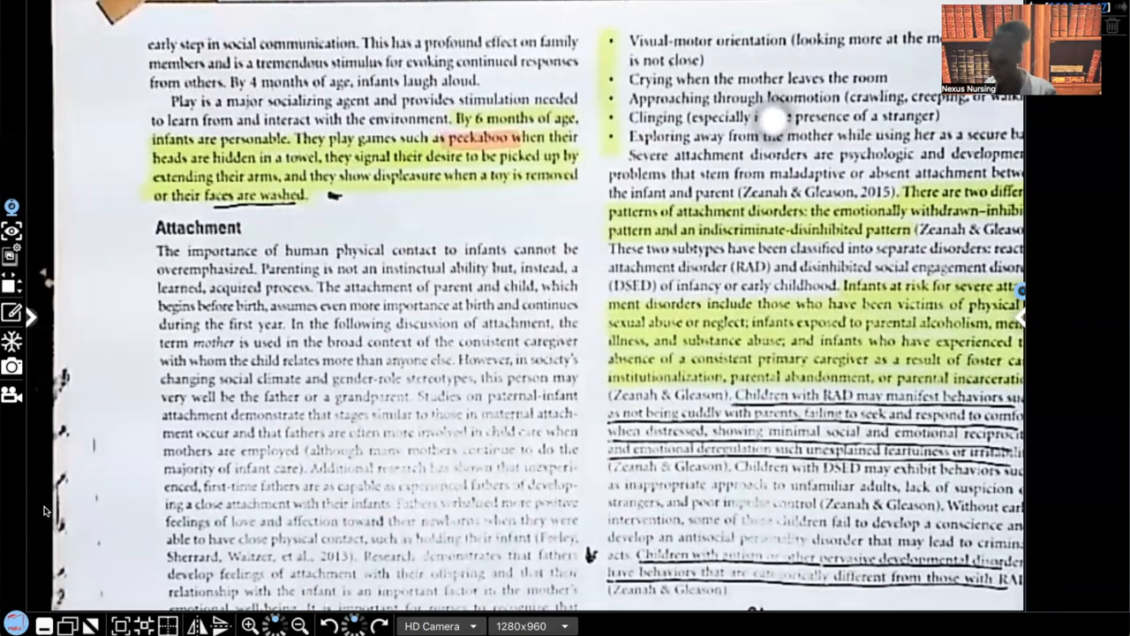
scroll(down, 3)
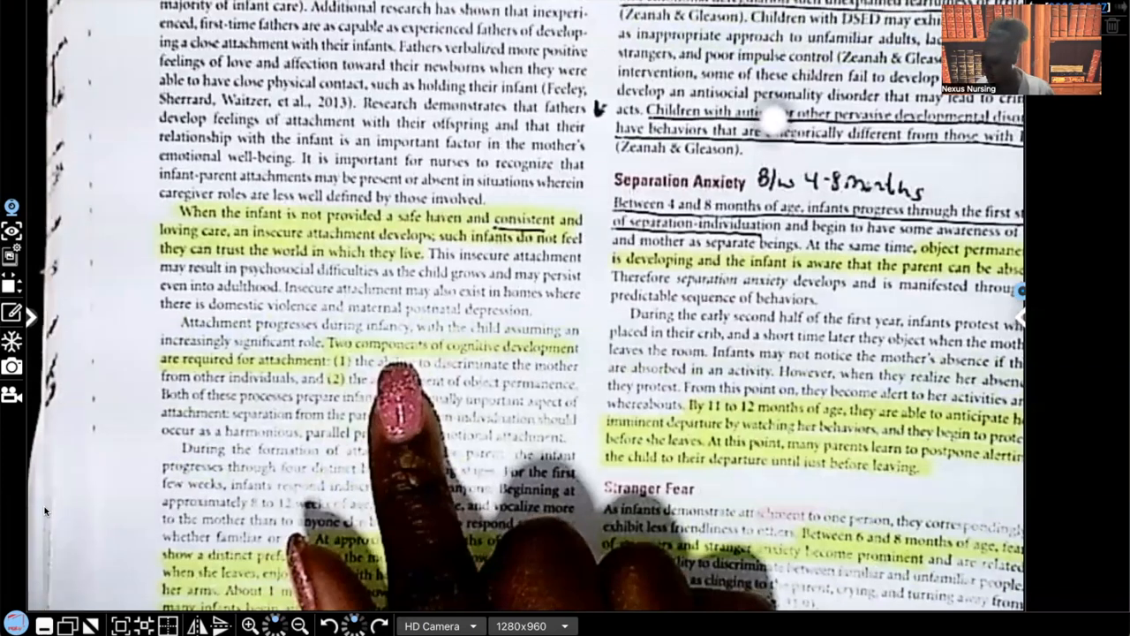
mouse_move(371, 442)
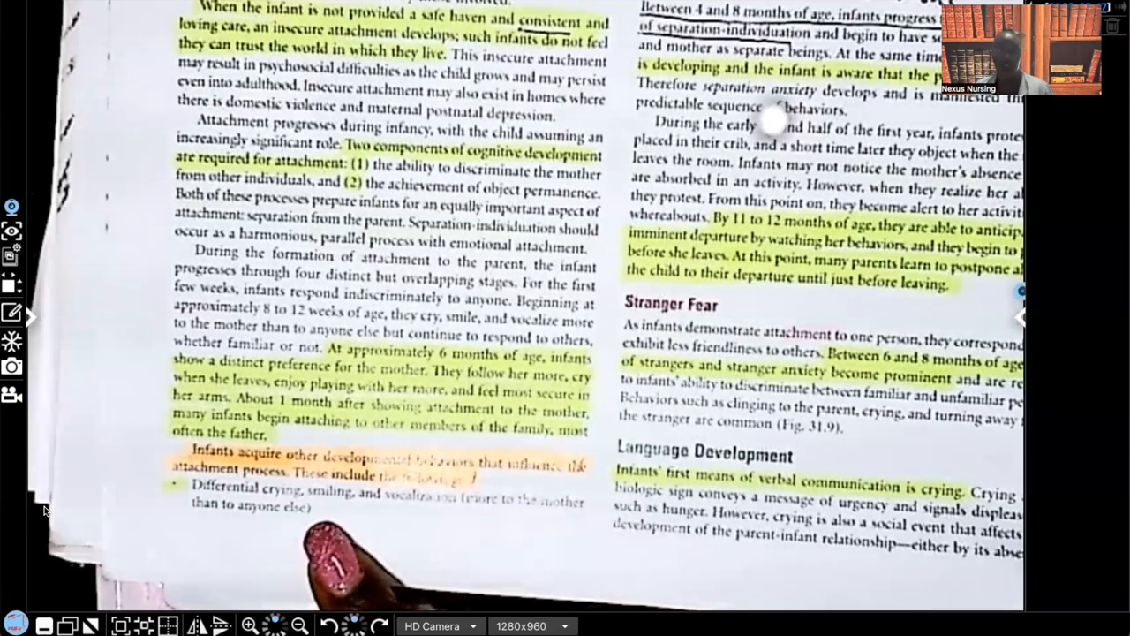
scroll(down, 3)
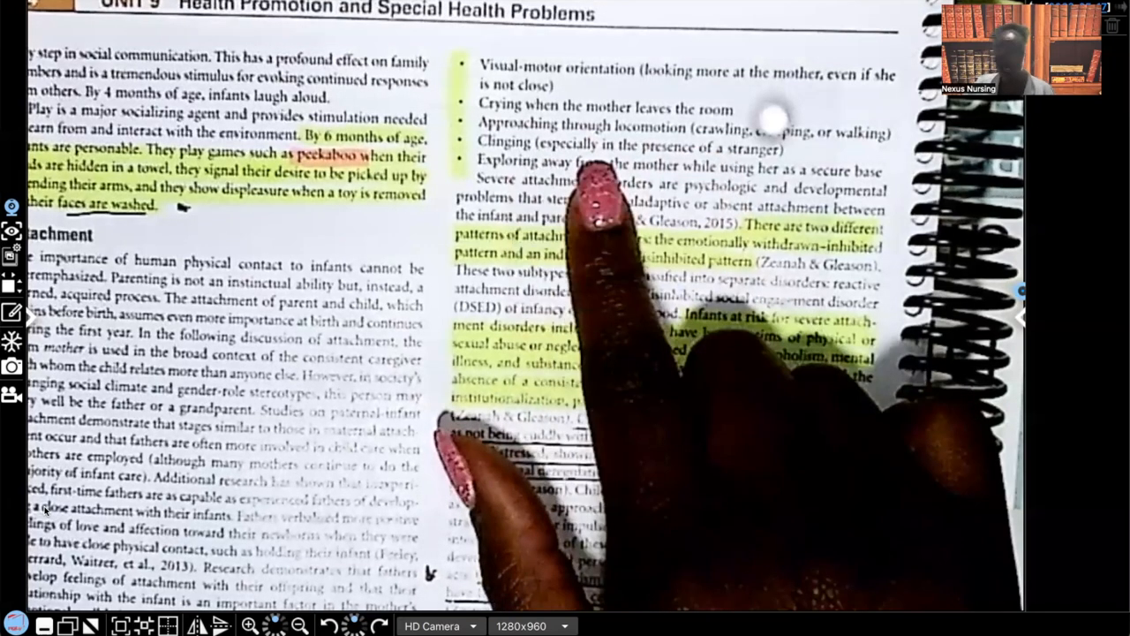
mouse_move(600, 353)
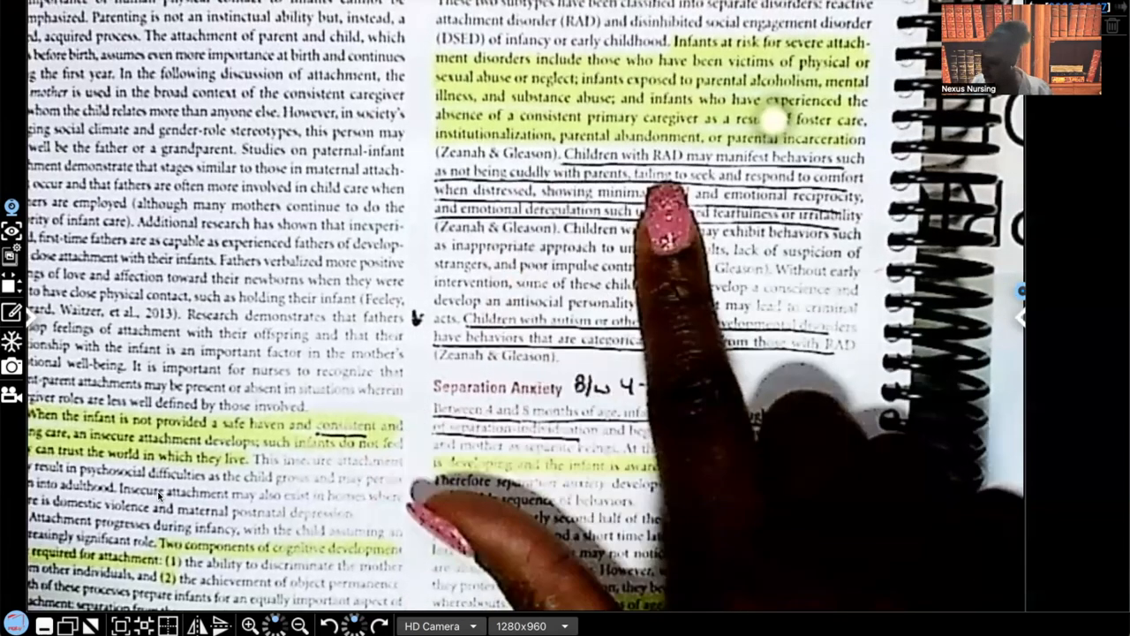
mouse_move(750, 247)
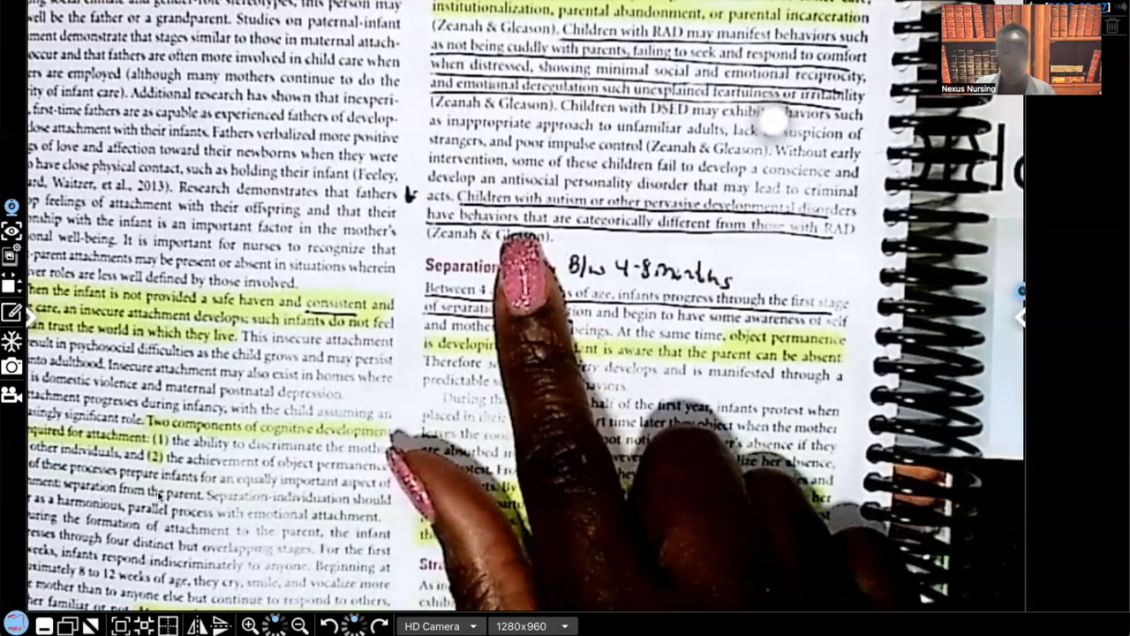
mouse_move(565, 485)
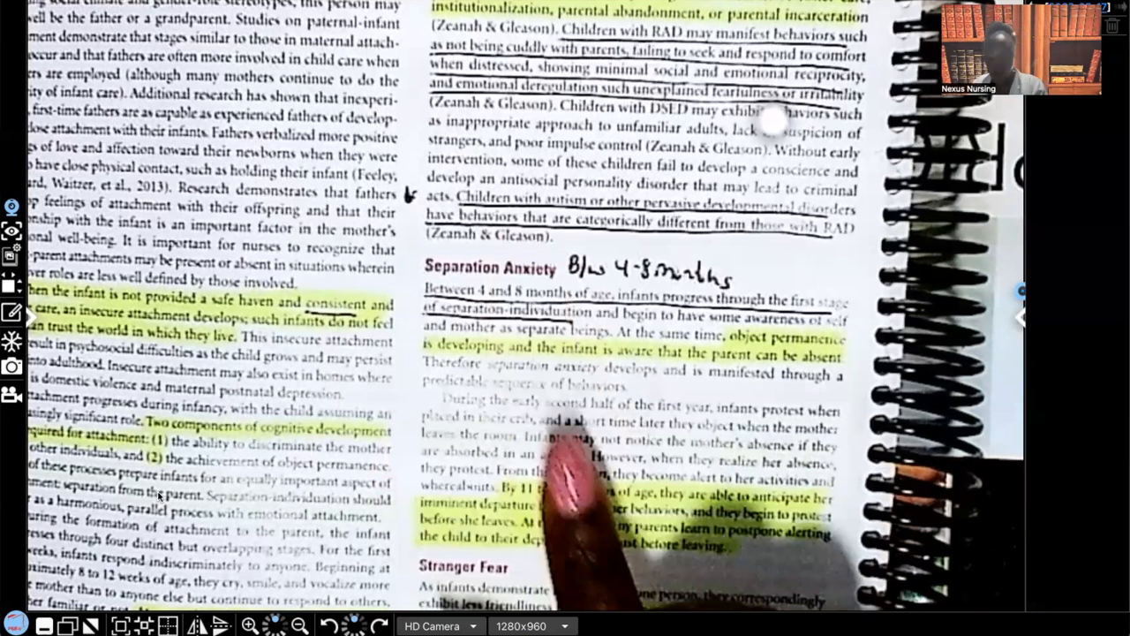